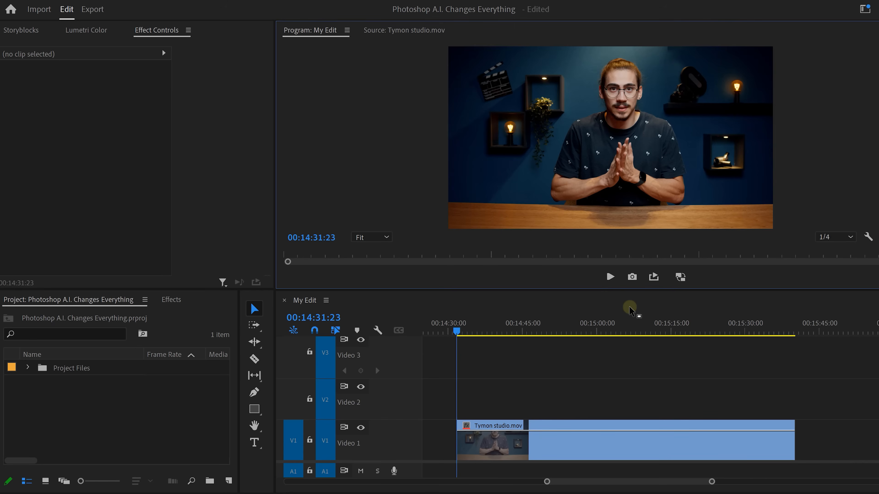
Step: Export the current studio-shot frame as a TIFF still named Tymon
{"action": "left_click", "coordinate": [631, 277]}
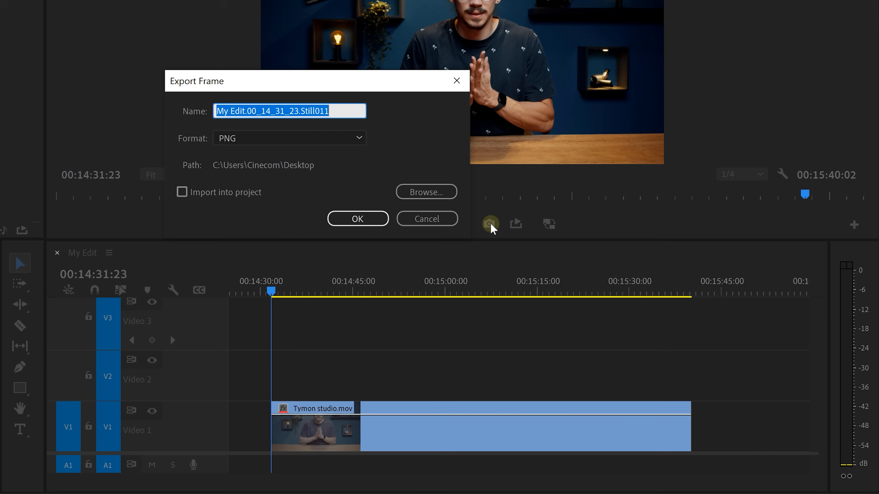
{"action": "type", "text": "T"}
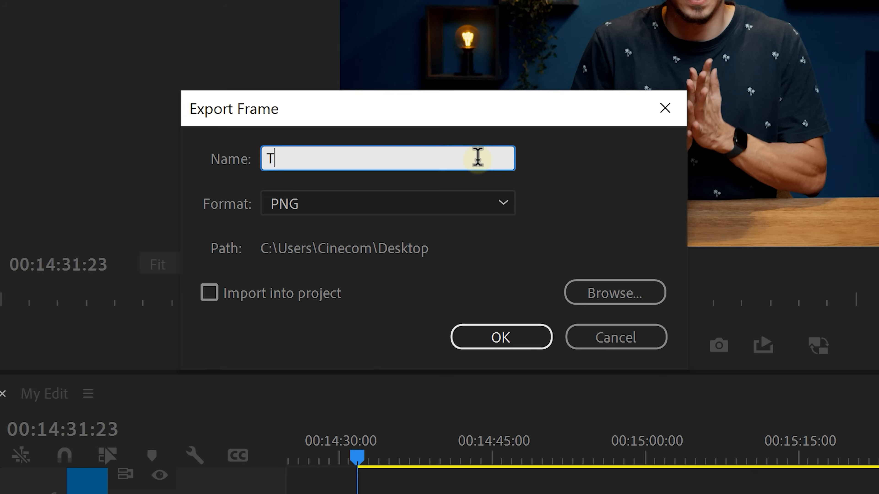
{"action": "left_click", "coordinate": [387, 203]}
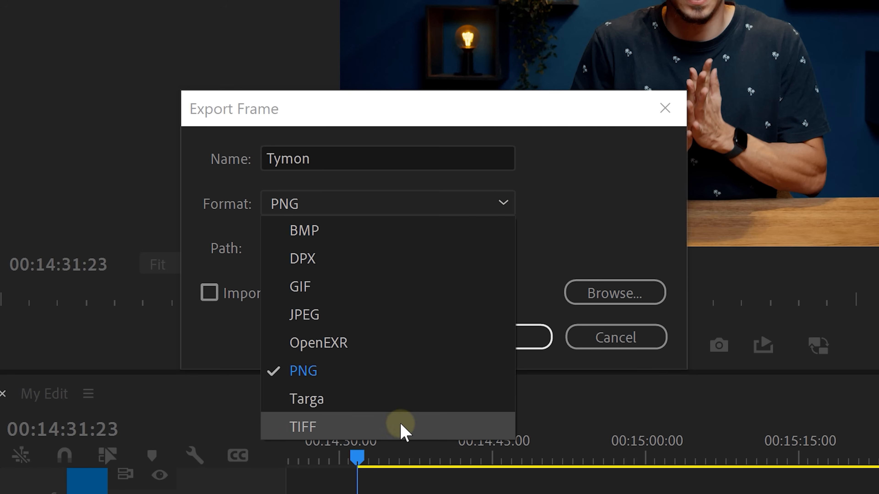
{"action": "left_click", "coordinate": [302, 426]}
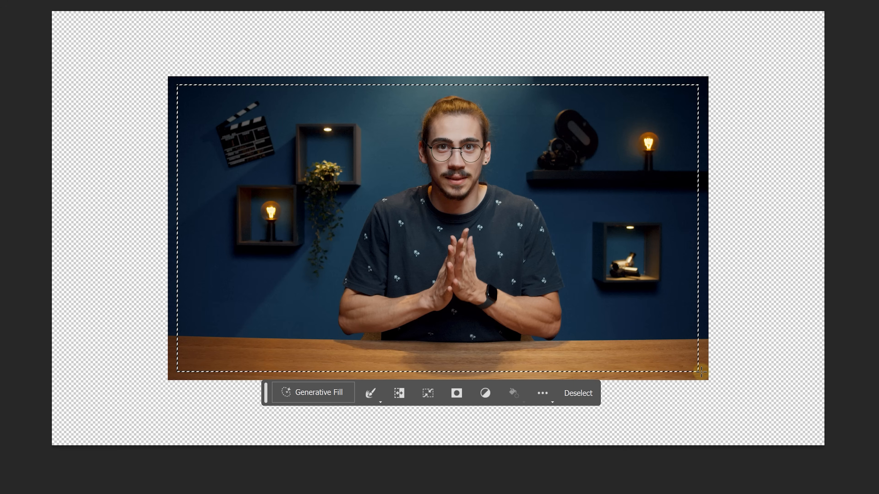
Step: Invert the selection onto the empty border and generate wall and tabletop with an empty prompt, browsing three variations
{"action": "key", "text": "ctrl+shift+i"}
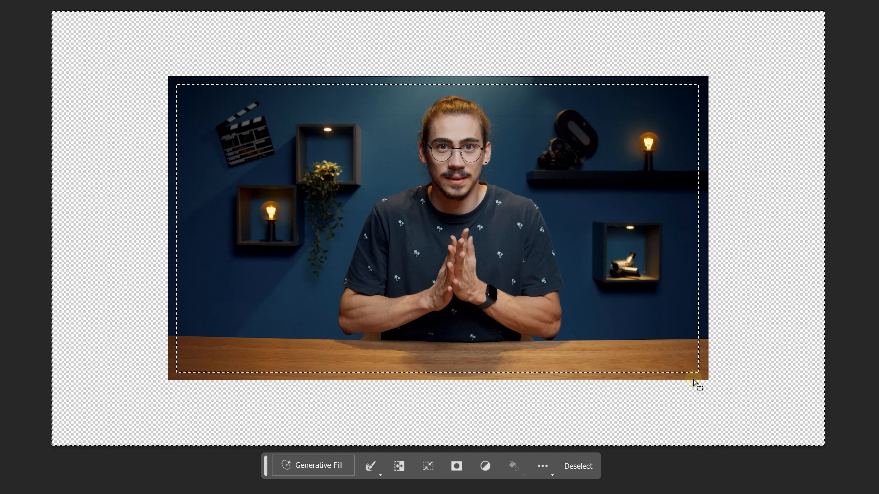
{"action": "left_click", "coordinate": [312, 465]}
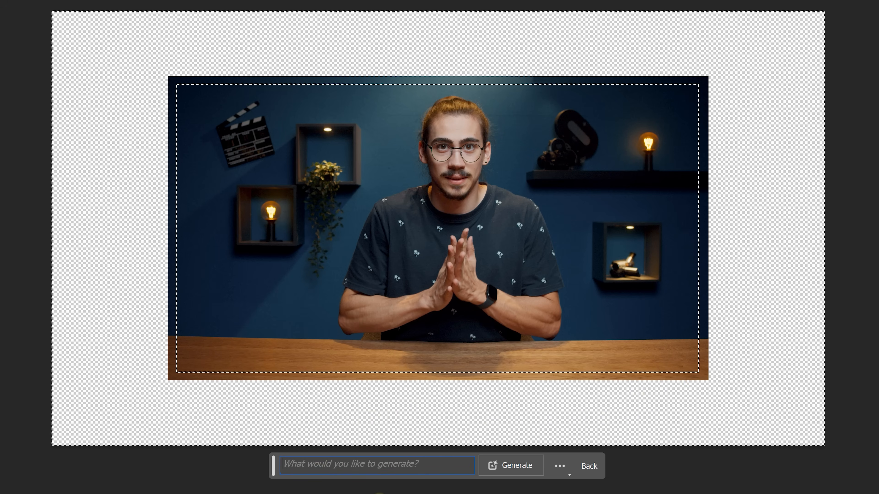
{"action": "left_click", "coordinate": [509, 466]}
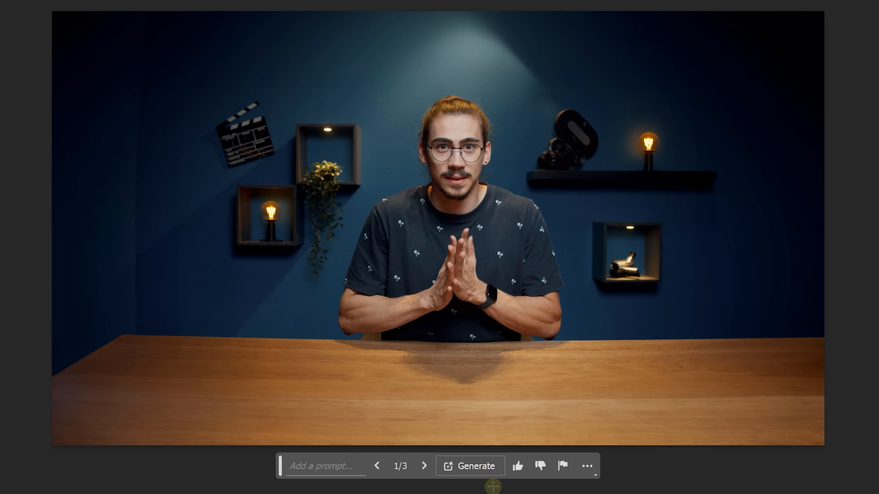
{"action": "left_click", "coordinate": [424, 466]}
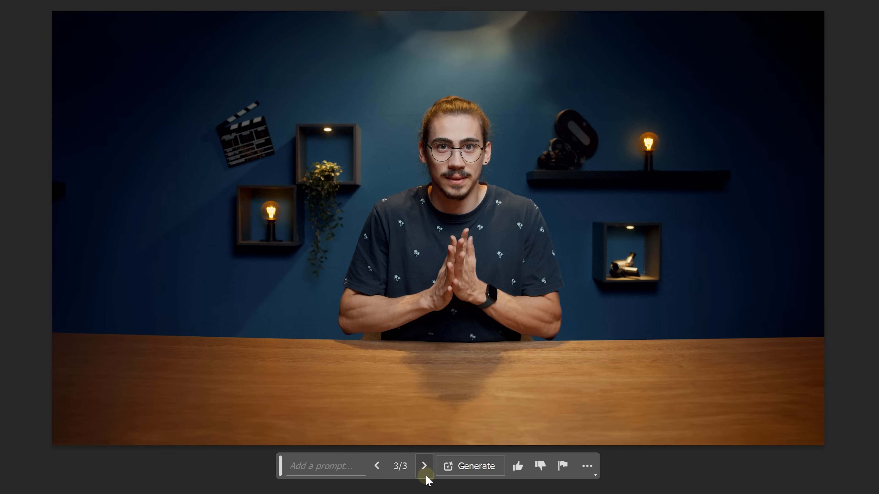
{"action": "left_click", "coordinate": [424, 466]}
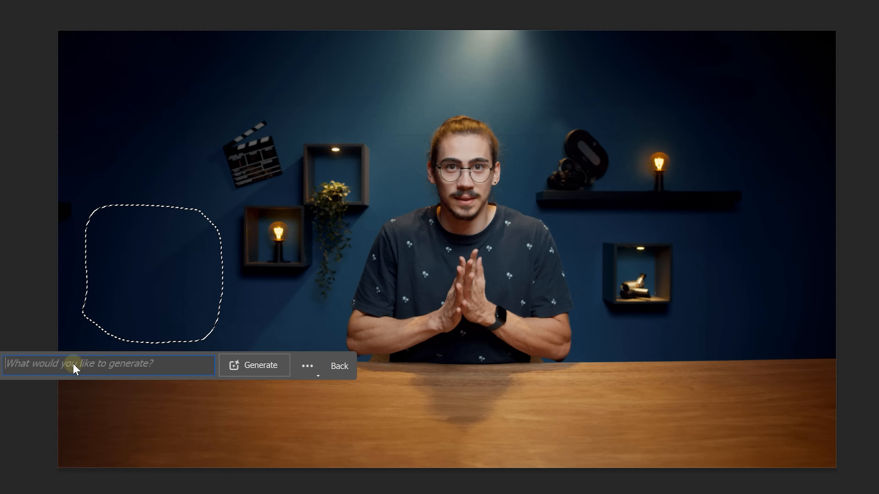
Step: Generate a sink with the prompt 'add sink', then toggle the generated book to compare the scene
{"action": "type", "text": "add sink"}
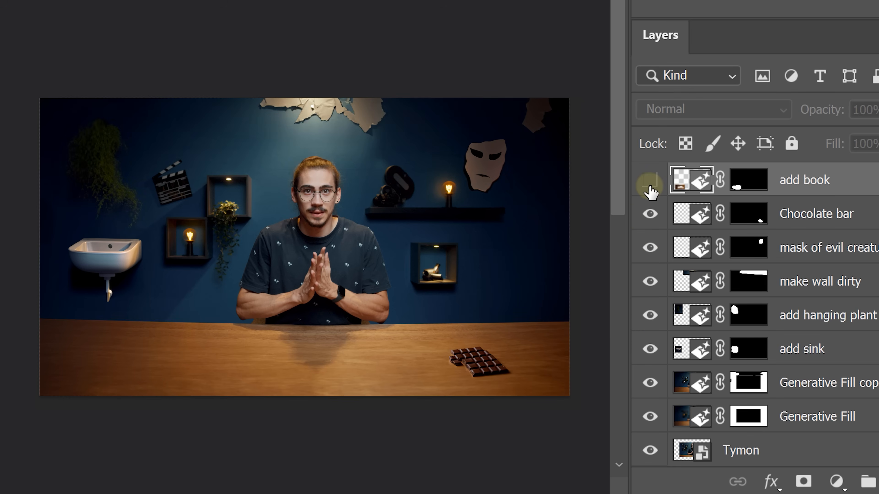
{"action": "left_click", "coordinate": [649, 180]}
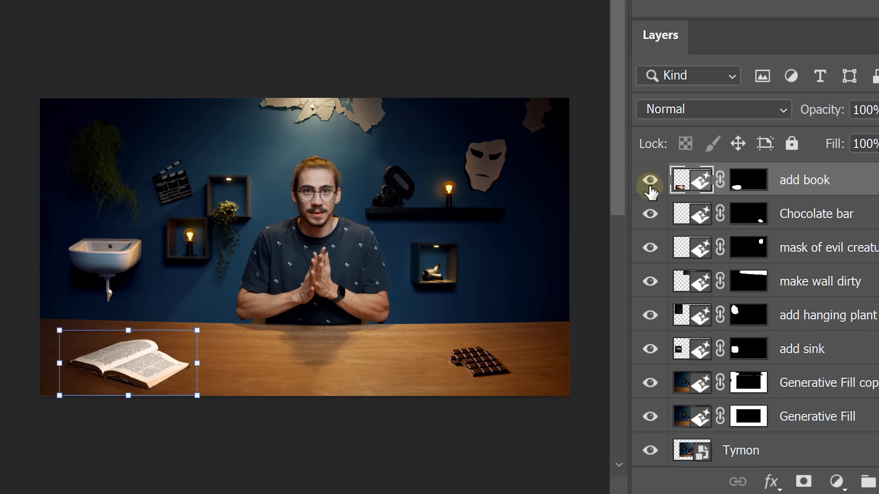
{"action": "left_click", "coordinate": [649, 450]}
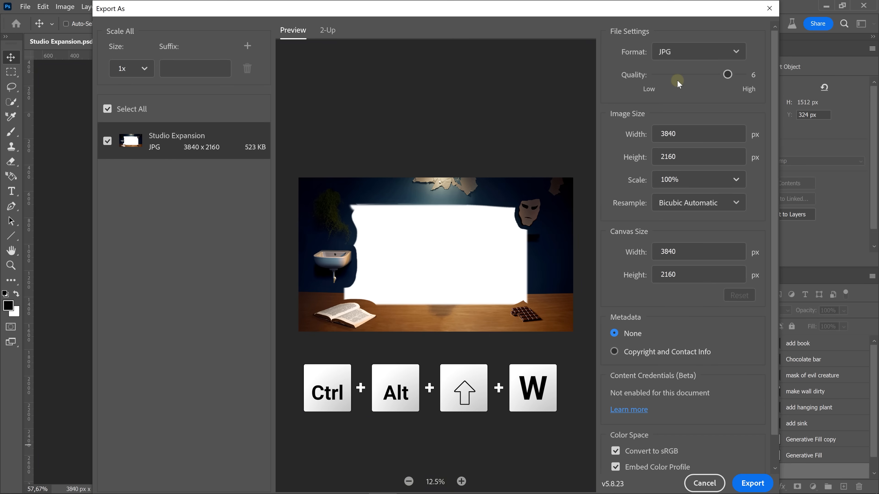
Step: Adjust the JPG quality in Export As for the 3840×2160 Studio Expansion image
{"action": "left_click", "coordinate": [698, 52]}
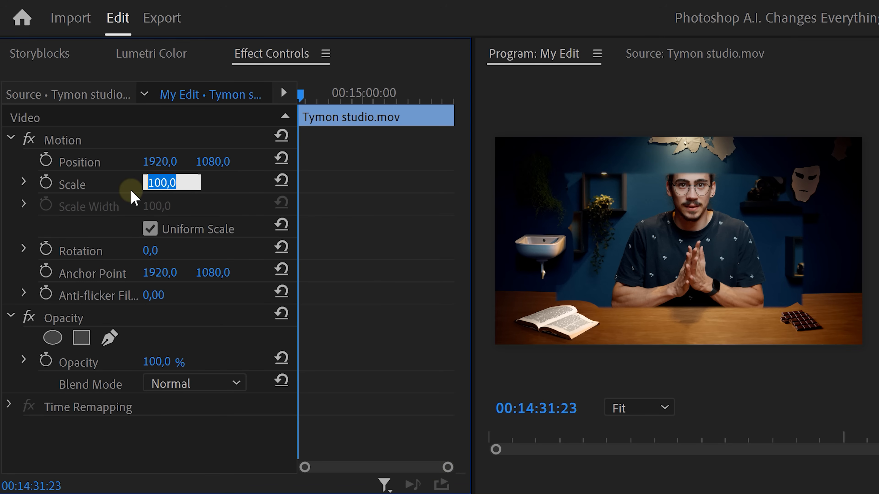
Step: Set the Tymon studio.mov clip's Scale to 70 so it fits inside the artwork
{"action": "type", "text": "70"}
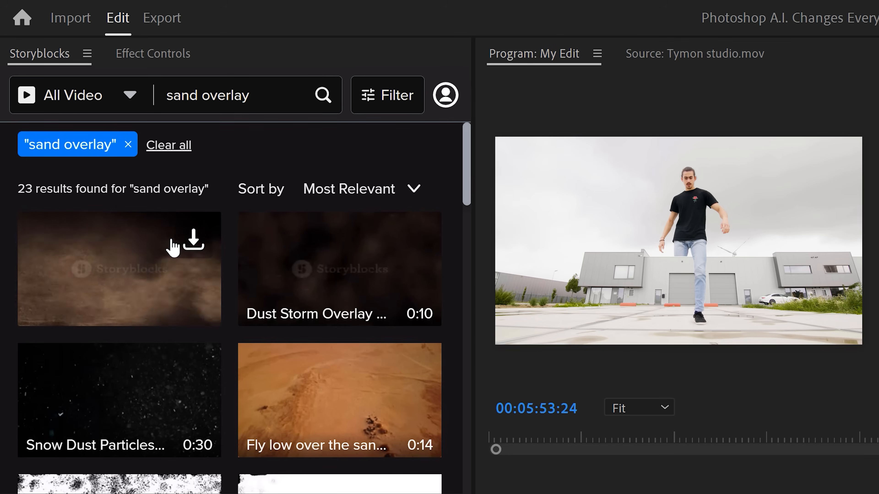
Step: Download the dusty sand overlay clip and browse the title animation template results
{"action": "left_click", "coordinate": [193, 237]}
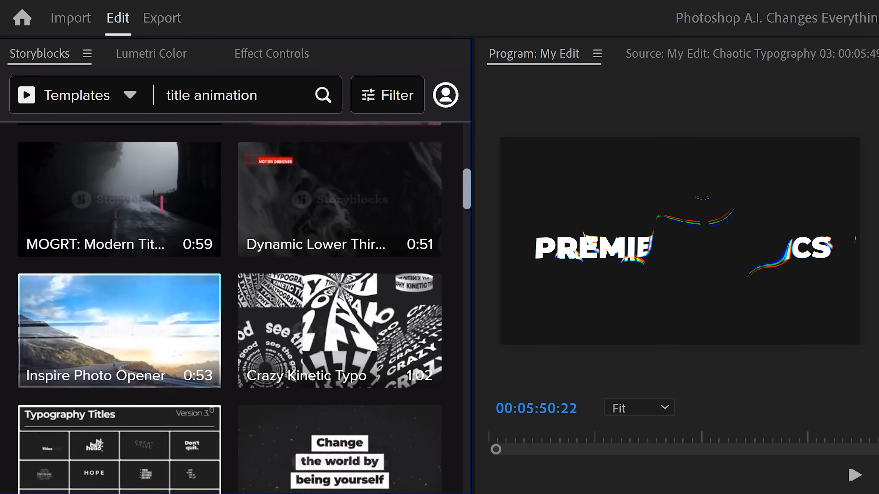
{"action": "scroll", "scroll_direction": "down", "scroll_amount": 3}
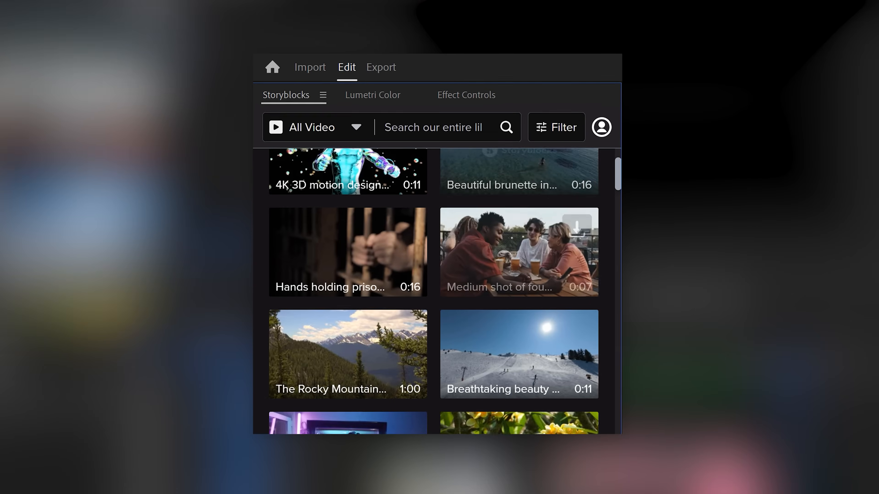
{"action": "scroll", "scroll_direction": "down", "scroll_amount": 3}
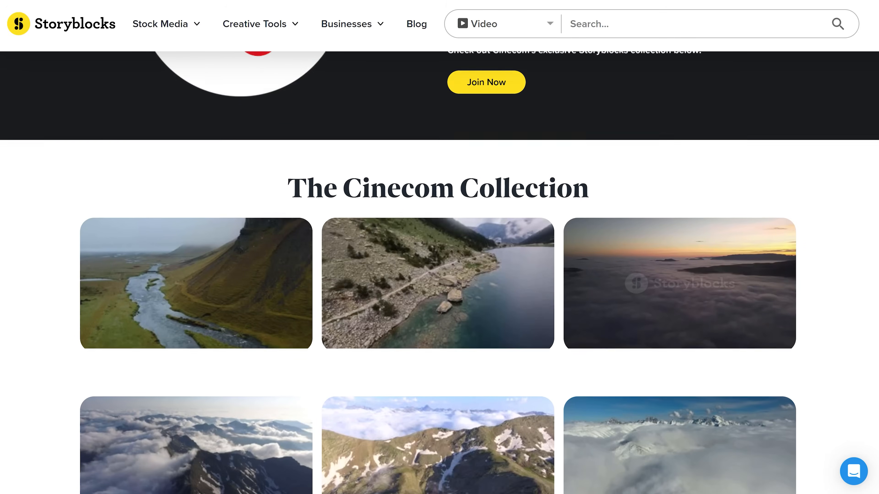
Step: Browse the Cinecom Collection of aerial clips, then return to the Giant Effect sequence
{"action": "scroll", "scroll_direction": "down", "scroll_amount": 3}
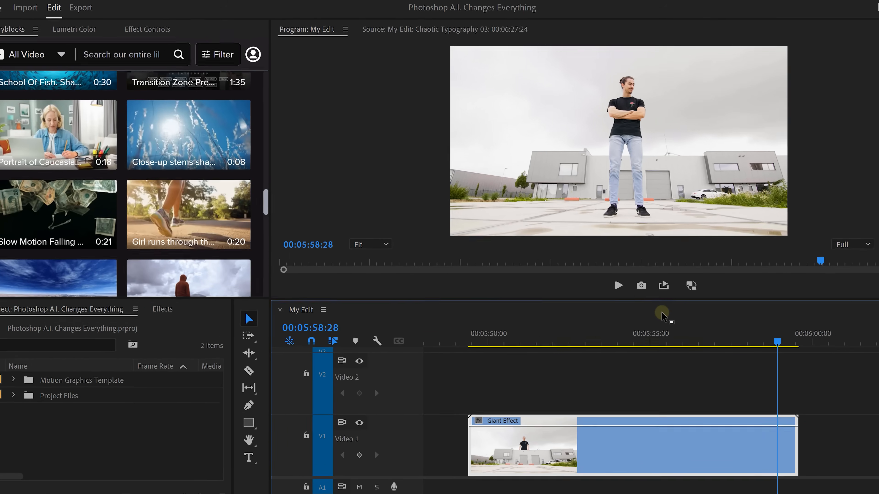
{"action": "left_click", "coordinate": [641, 285]}
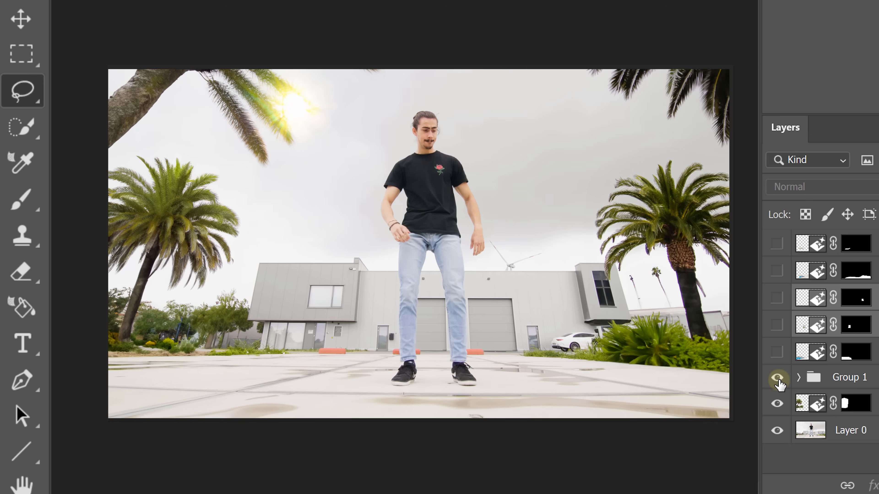
Step: Turn on Group 1 and the Generative Fill poster layer to reveal the palm trees, pool and poster
{"action": "left_click", "coordinate": [777, 351]}
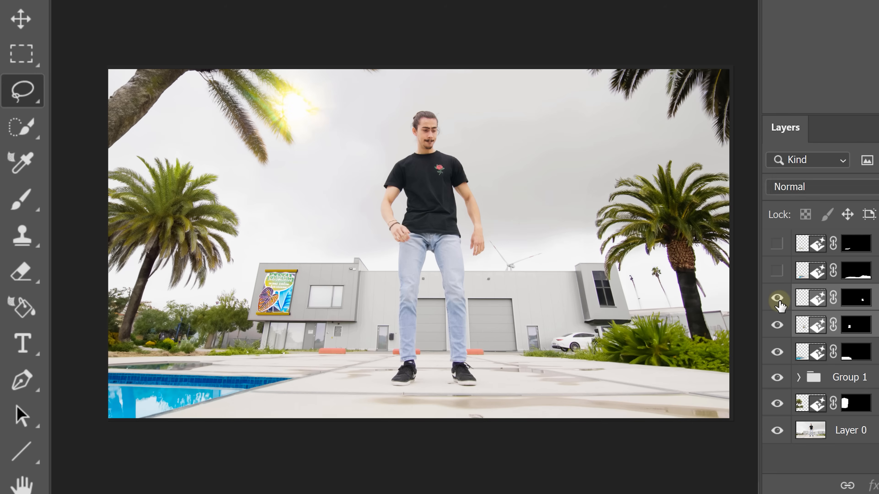
{"action": "left_click", "coordinate": [777, 243]}
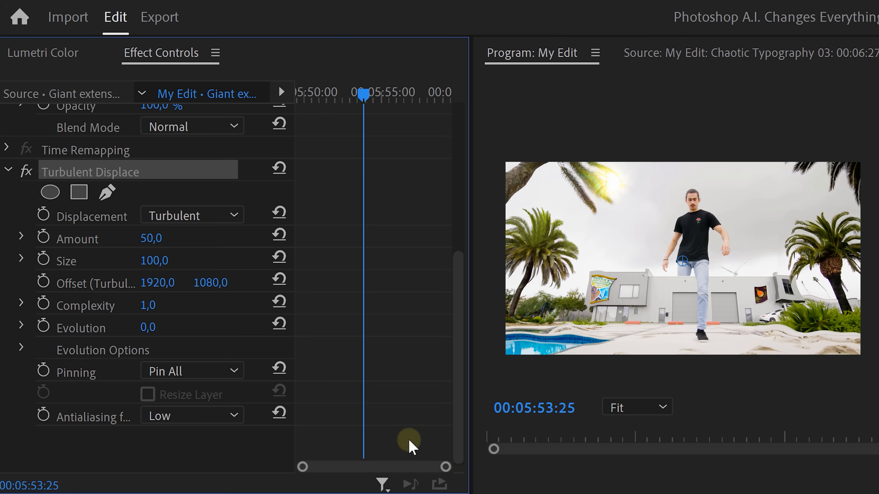
Step: Apply Turbulent Displace with Amount 50 and Size 100, masked around the ground at his feet
{"action": "left_click", "coordinate": [107, 191]}
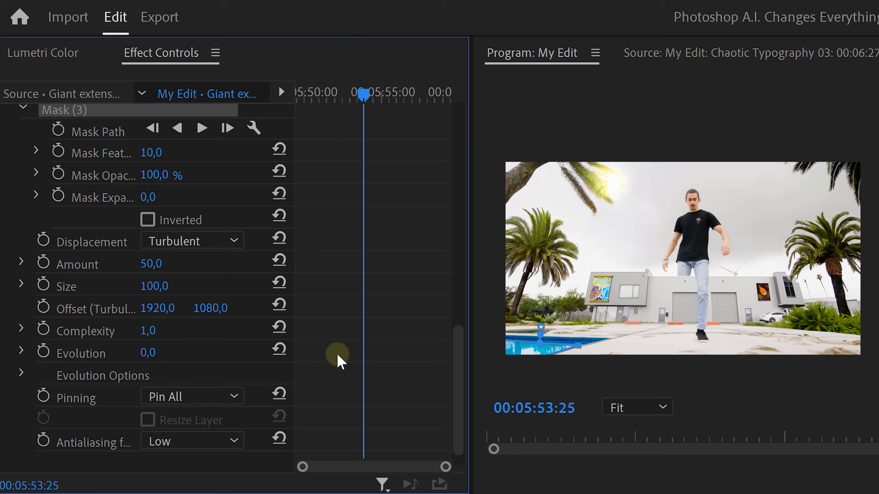
{"action": "left_click", "coordinate": [192, 241]}
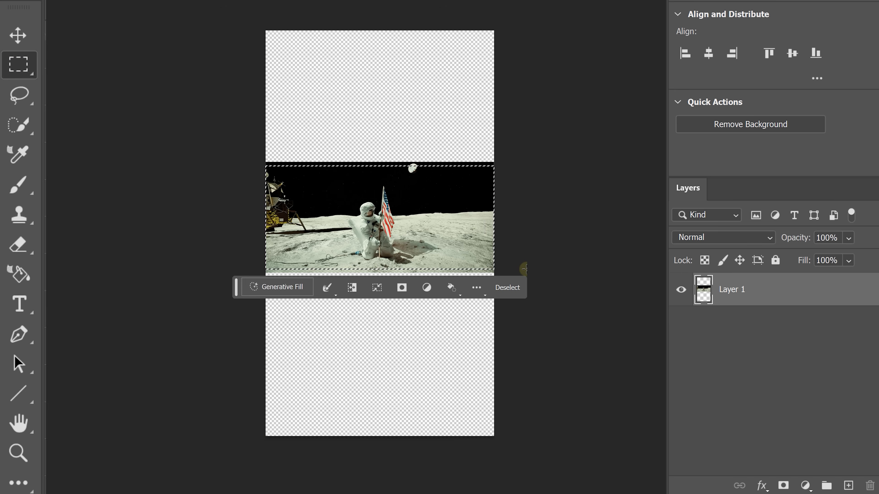
Step: Invert the selection onto the empty top and bottom for generating sky and lunar ground
{"action": "key", "text": "ctrl+shift"}
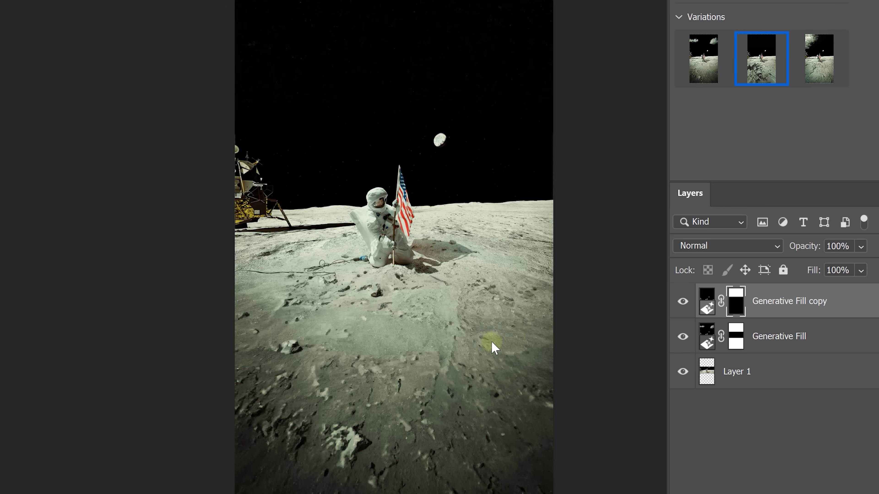
{"action": "mouse_move", "coordinate": [676, 377]}
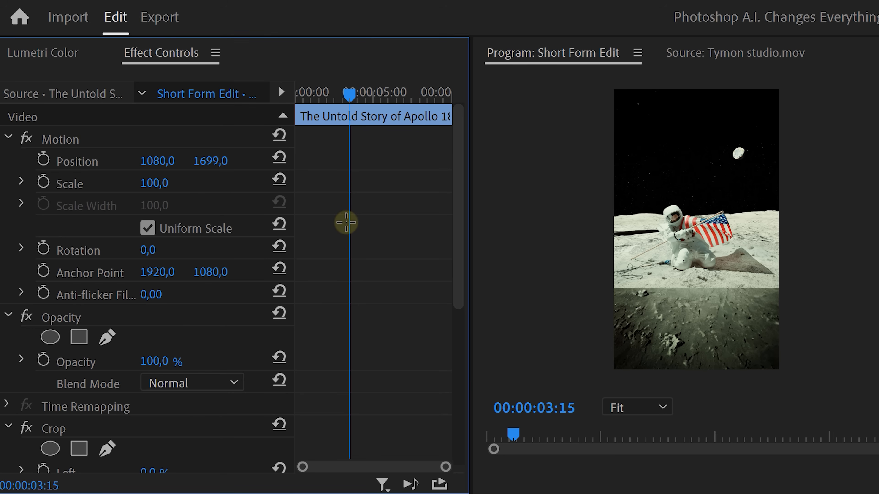
Step: Scale the Apollo moon clip down to 57 so it fits the vertical Short Form Edit
{"action": "left_click_drag", "start_coordinate": [157, 182], "coordinate": [123, 183]}
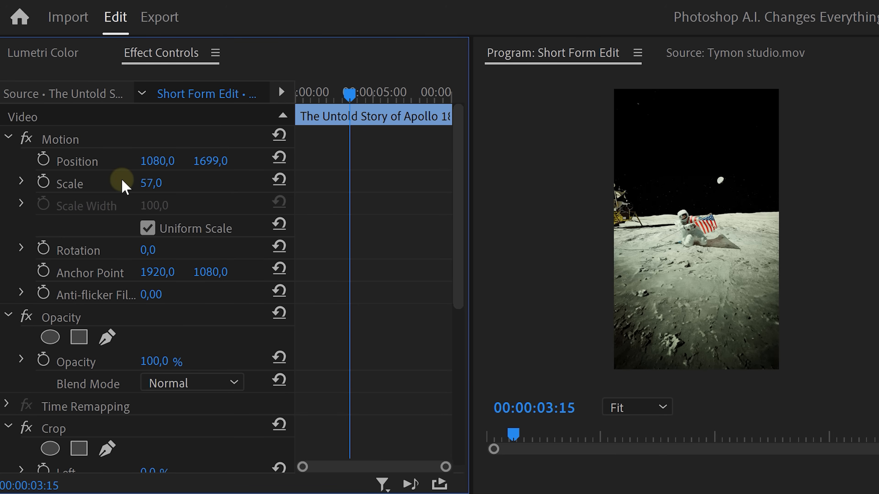